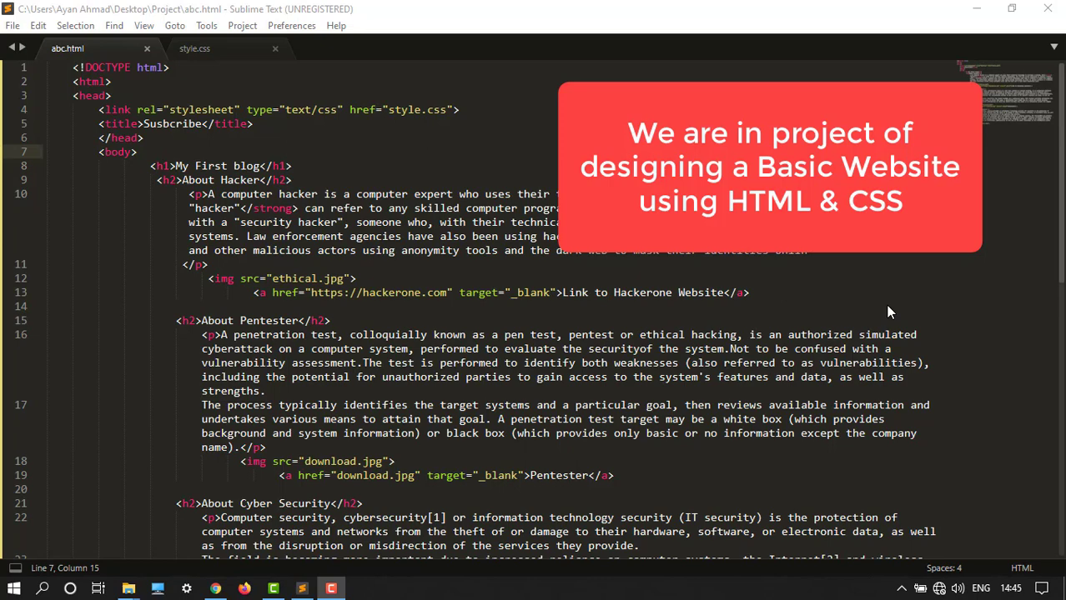
{"action": "mouse_move", "coordinate": [887, 307]}
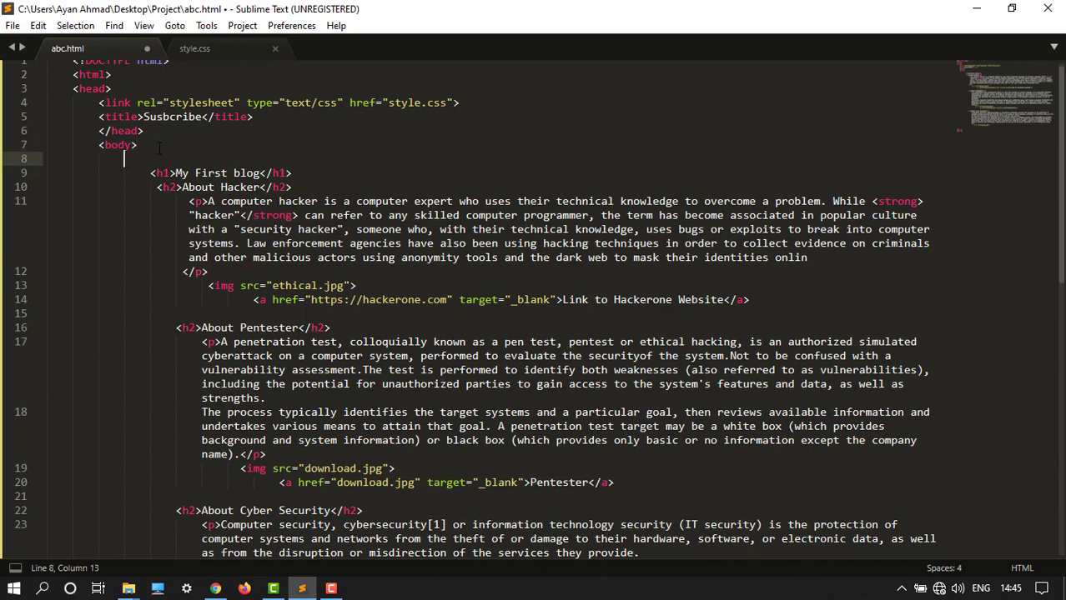
Add an opening <div> after <body> and a closing </div> before </body> in abc.html
{"action": "type", "text": "<d"}
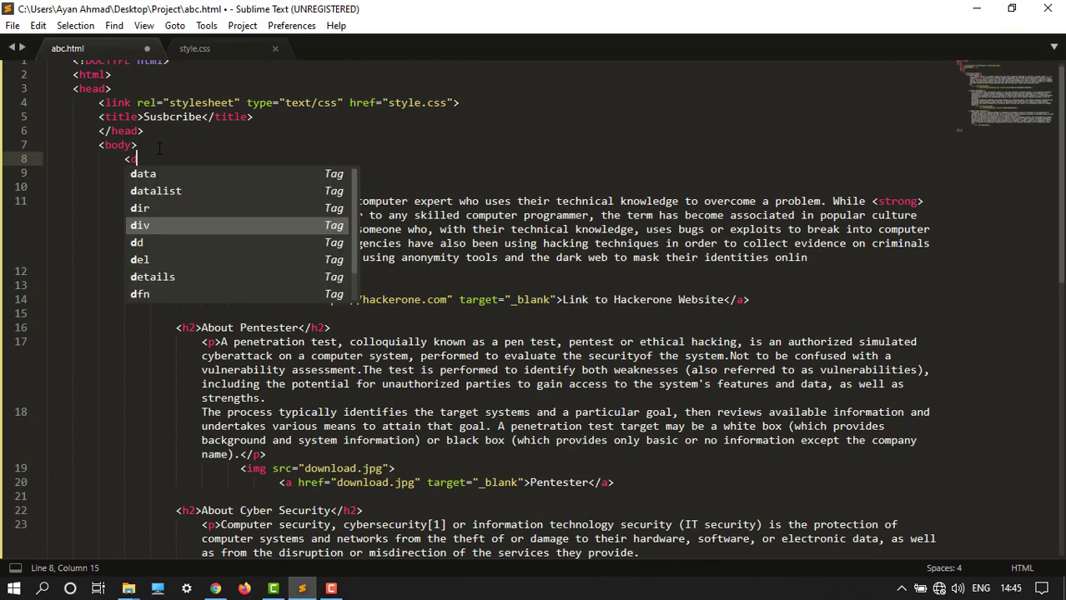
{"action": "type", "text": "iv>"}
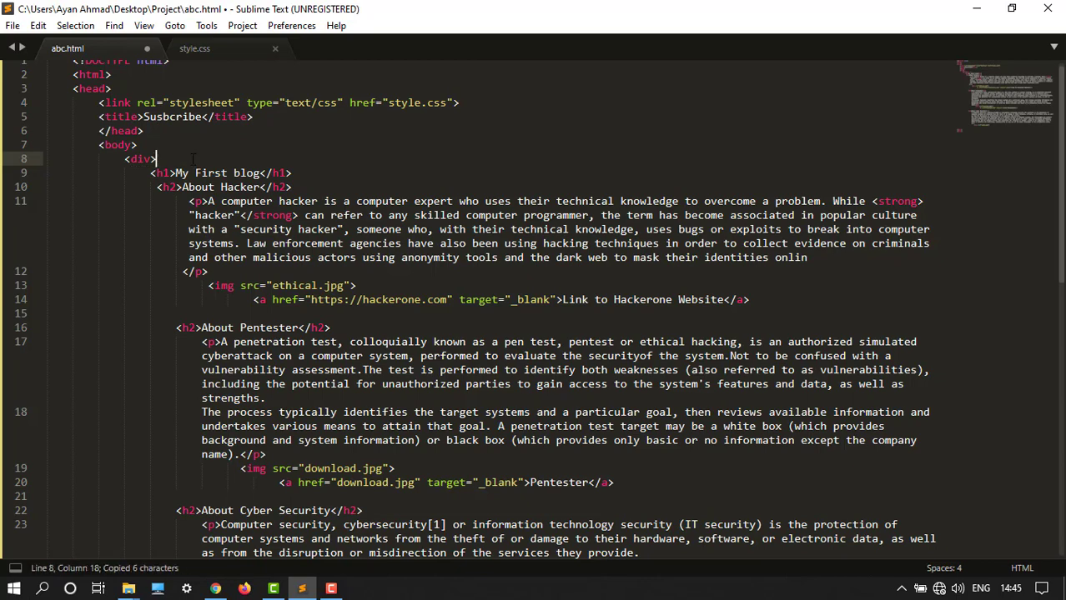
{"action": "scroll", "scroll_direction": "down", "scroll_amount": 3}
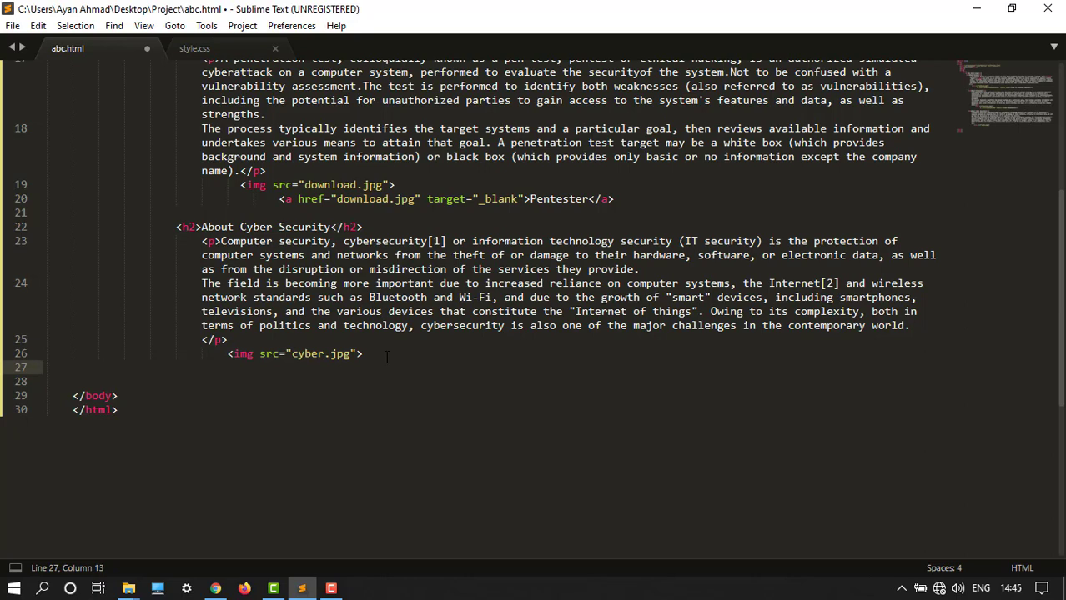
{"action": "type", "text": "</div>"}
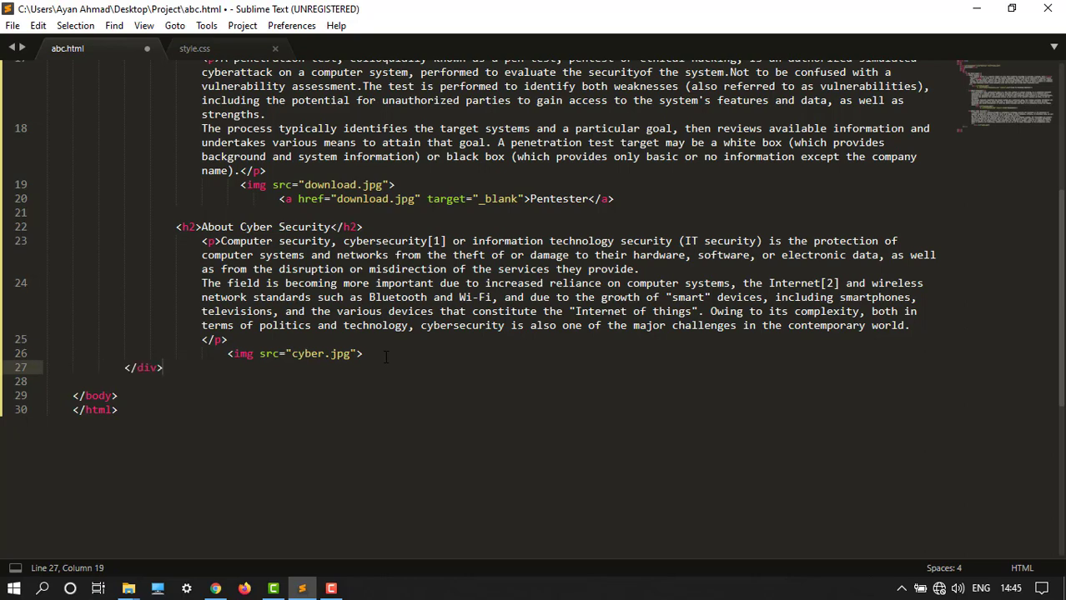
{"action": "key", "text": "ctrl+s"}
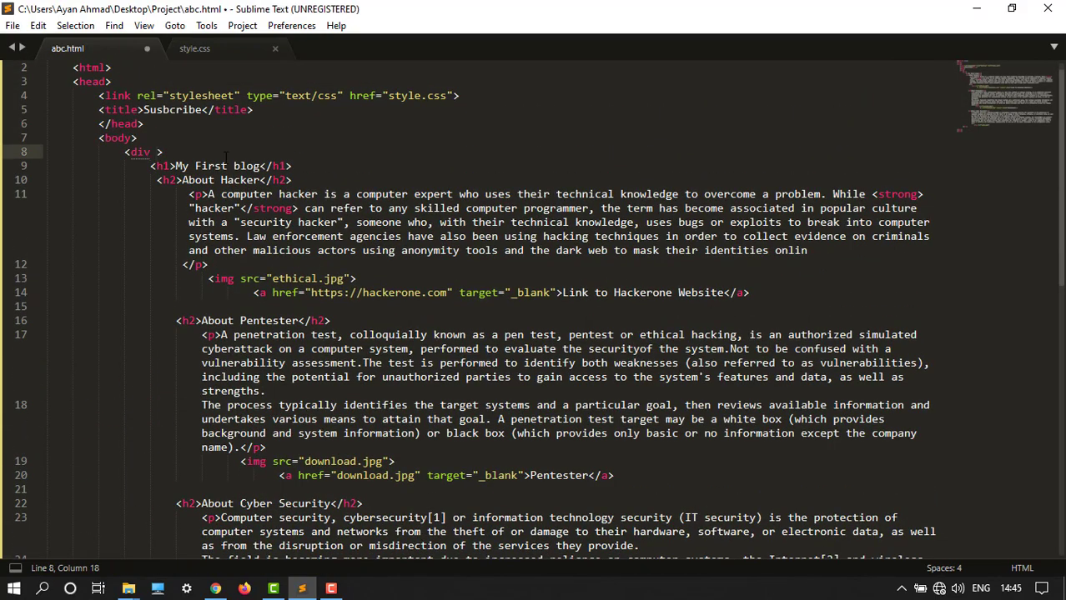
Add class="container" to the wrapping div, then bring up style.css
{"action": "type", "text": "class=\""}
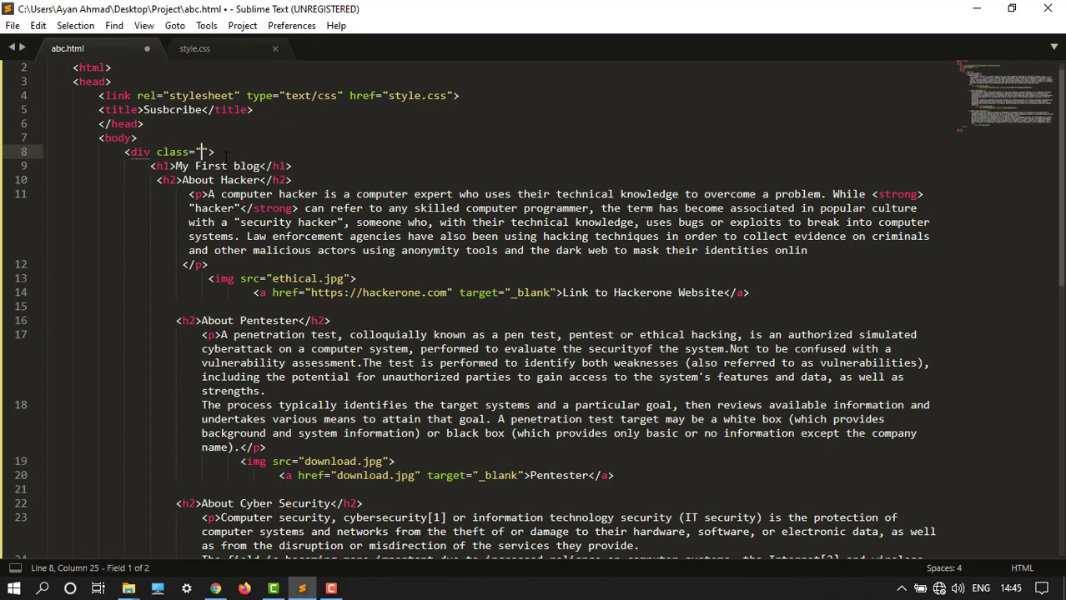
{"action": "type", "text": "container"}
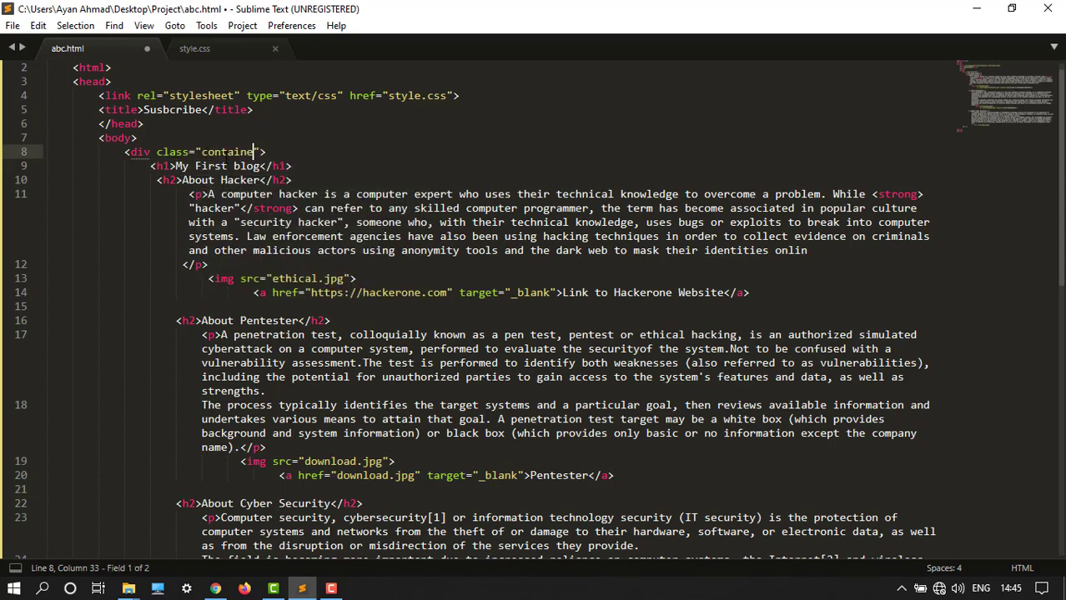
{"action": "type", "text": "\""}
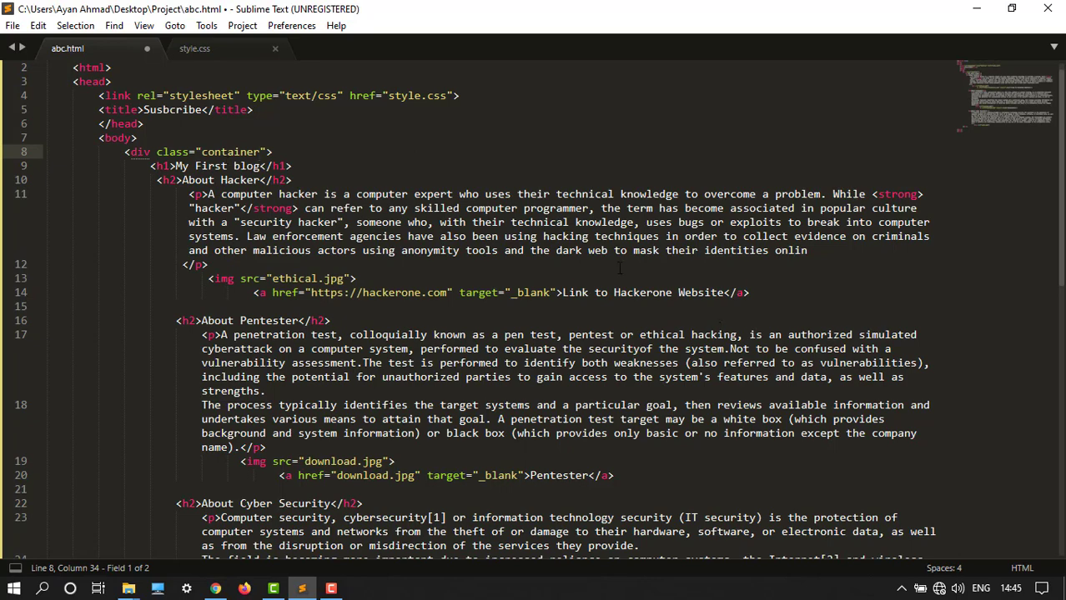
{"action": "left_click", "coordinate": [193, 47]}
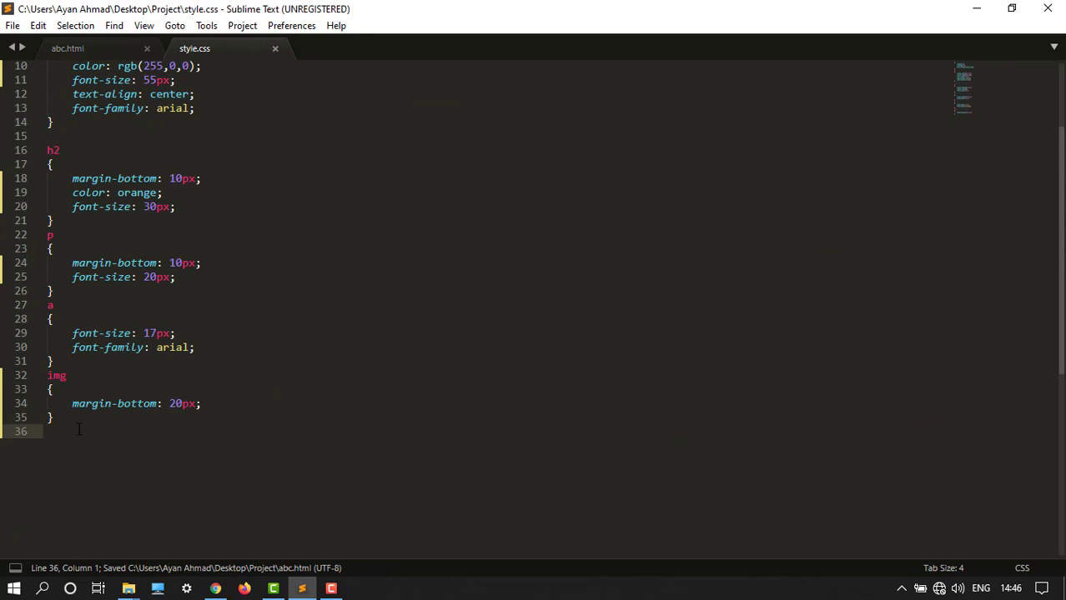
Create a .container rule in style.css with width: 1140px
{"action": "type", "text": ".c"}
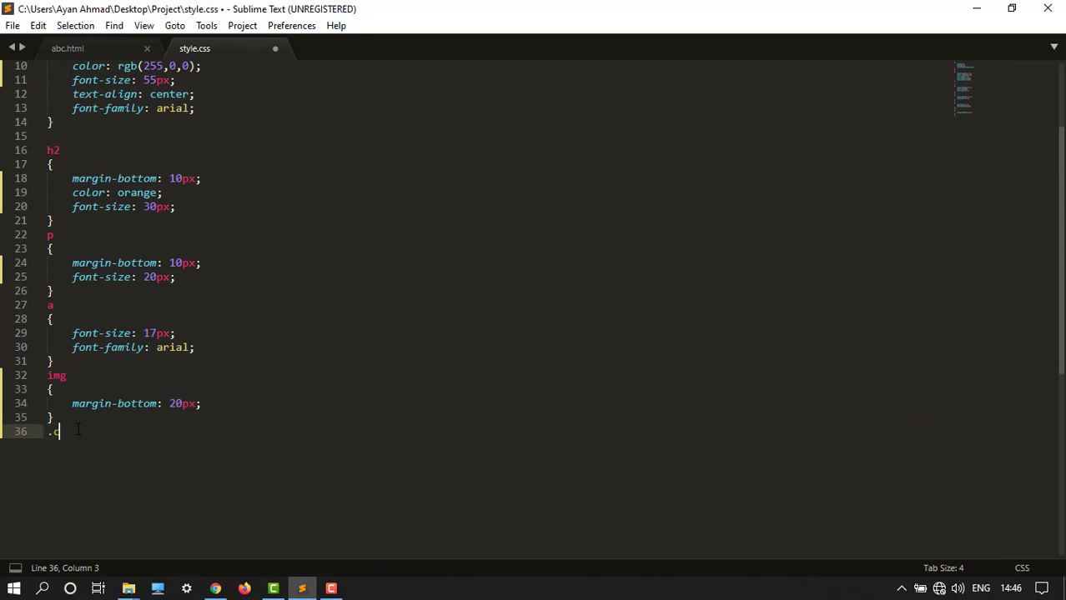
{"action": "type", "text": "o"}
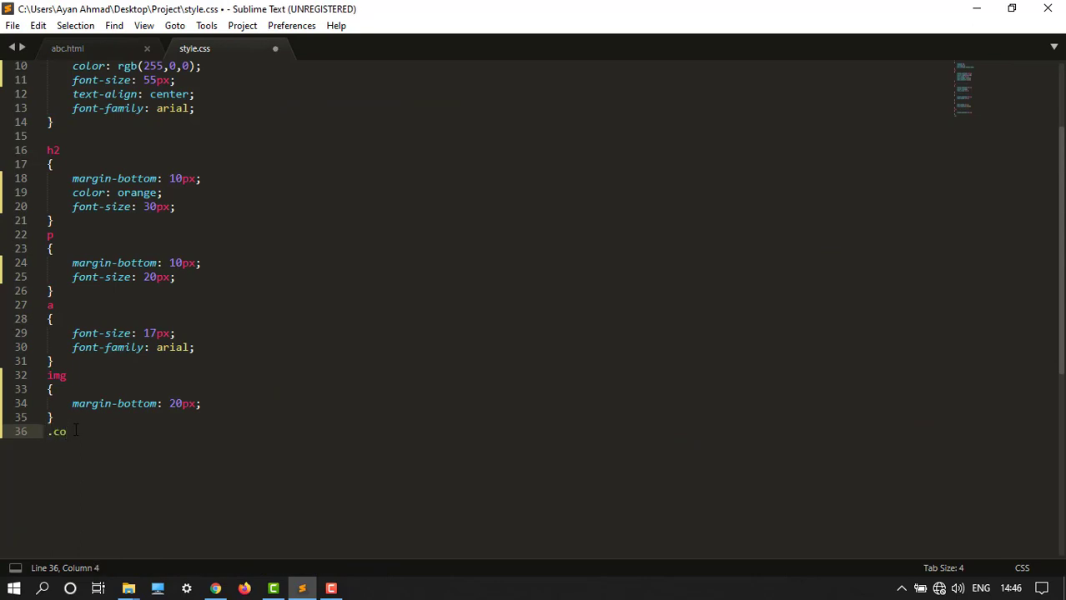
{"action": "type", "text": "nta"}
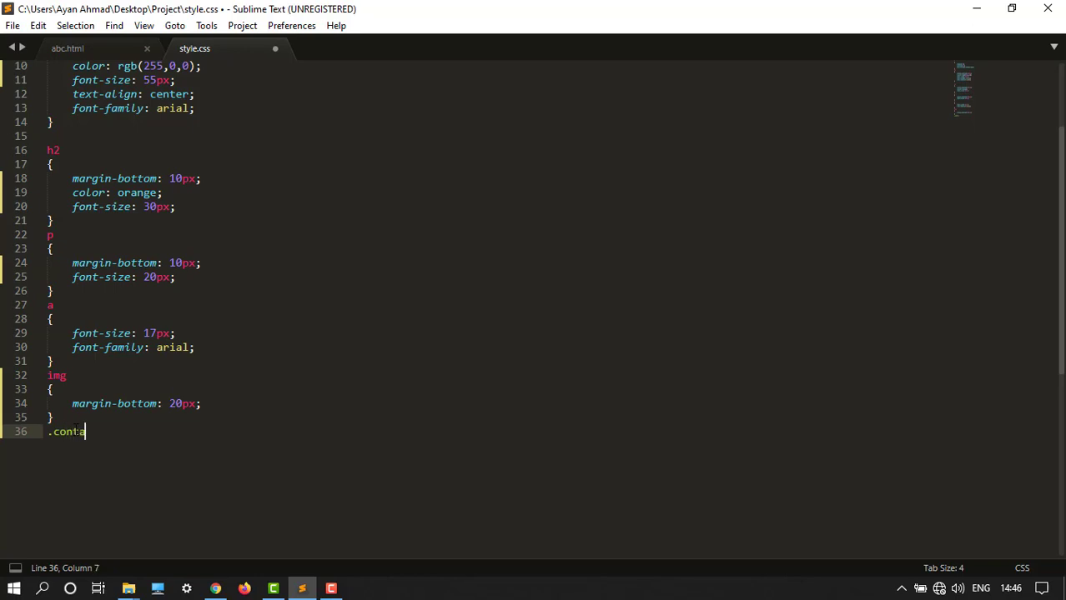
{"action": "type", "text": "in"}
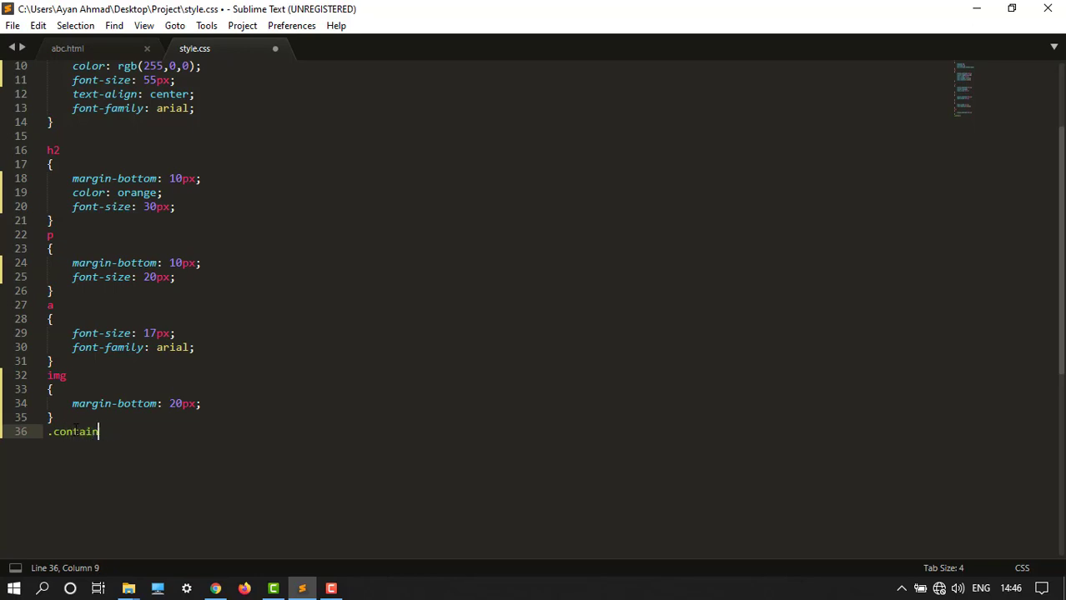
{"action": "type", "text": "er"}
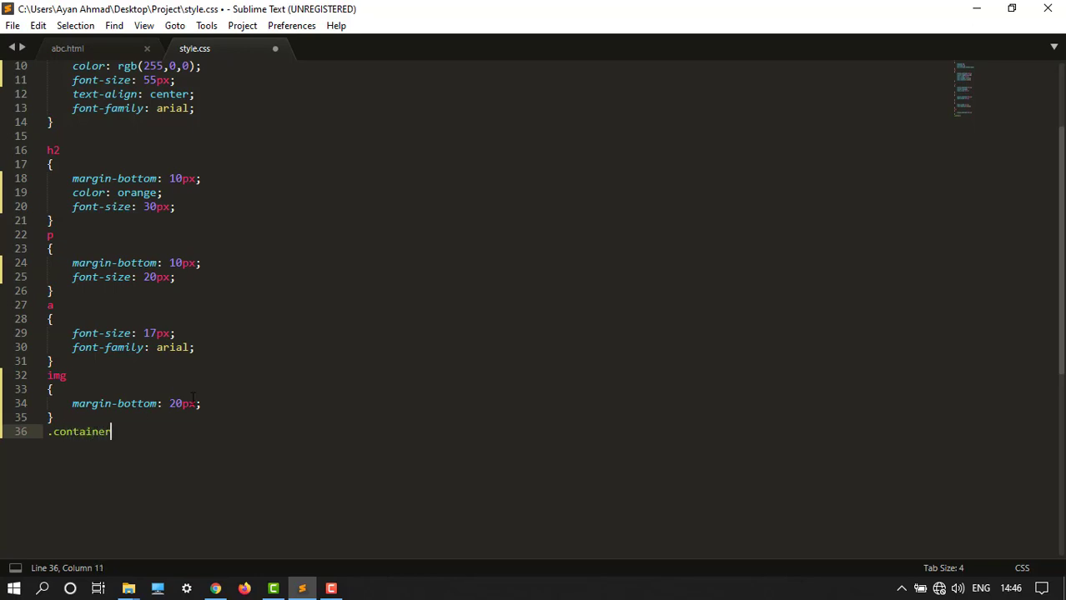
{"action": "key", "text": "enter"}
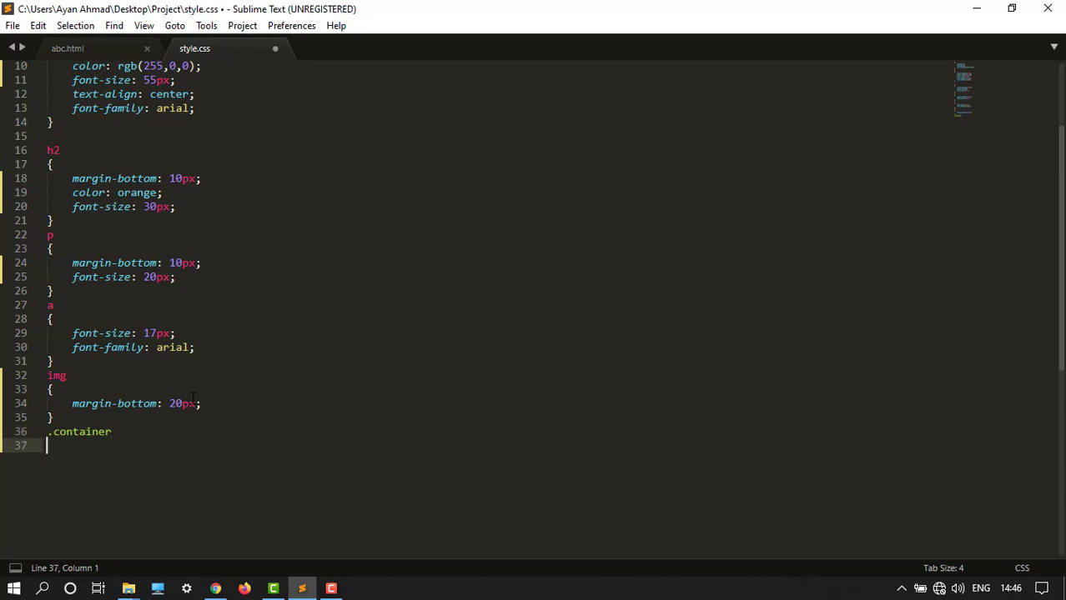
{"action": "type", "text": "{"}
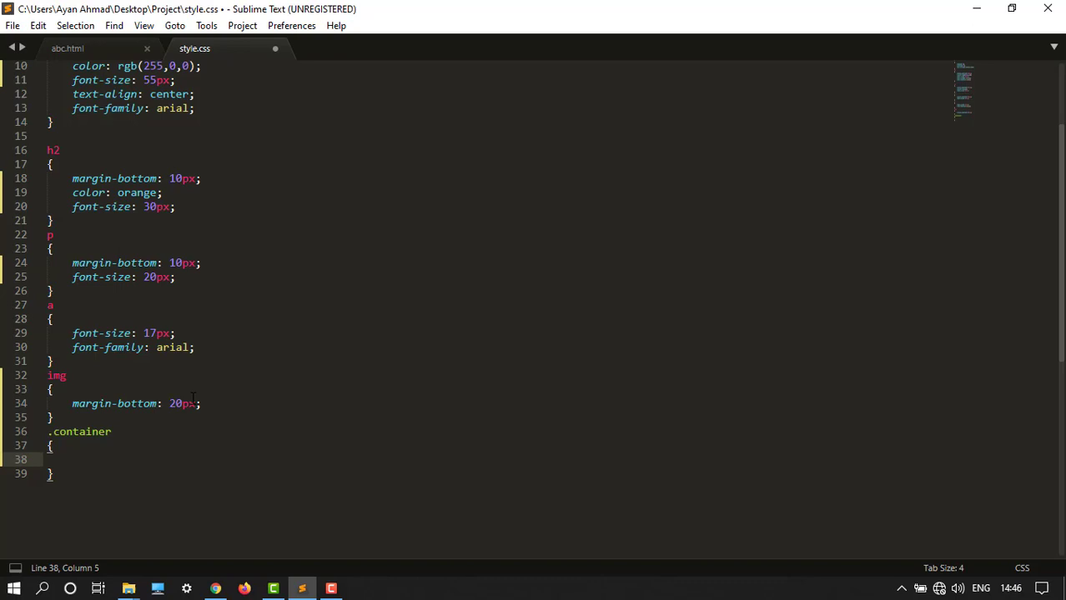
{"action": "type", "text": "width:"}
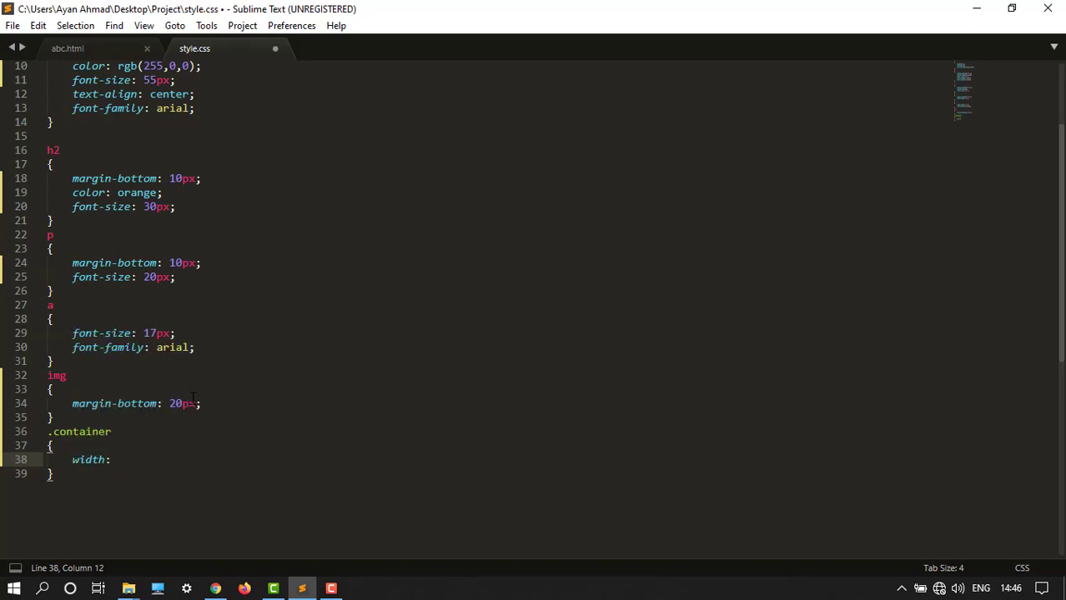
{"action": "type", "text": "1140px;"}
{"action": "type", "text": "m"}
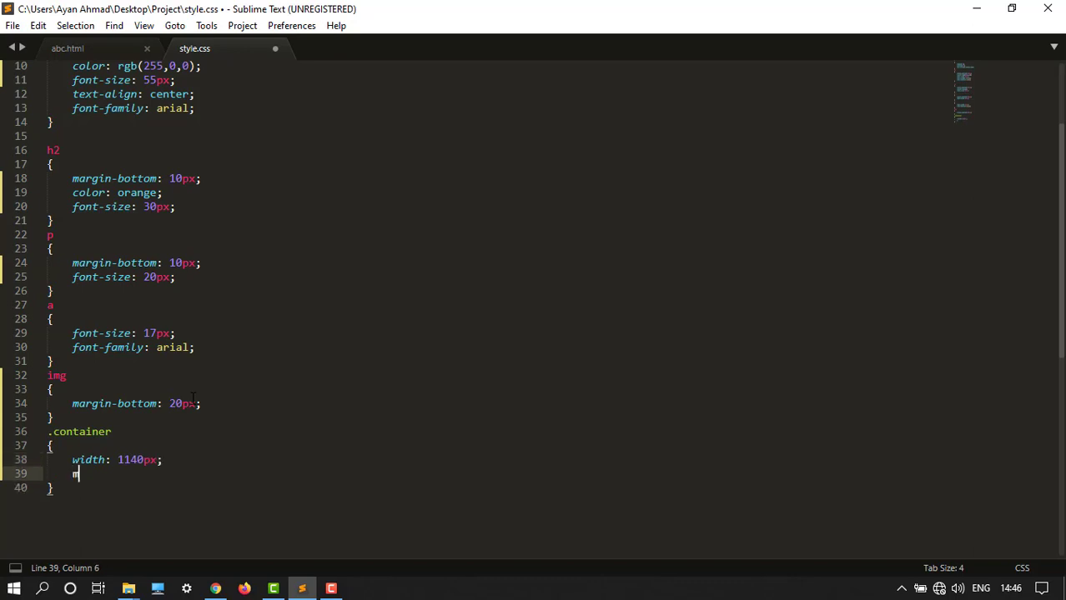
Add margin-left: auto and margin-right: auto to .container and save the stylesheet
{"action": "type", "text": "argin-left:"}
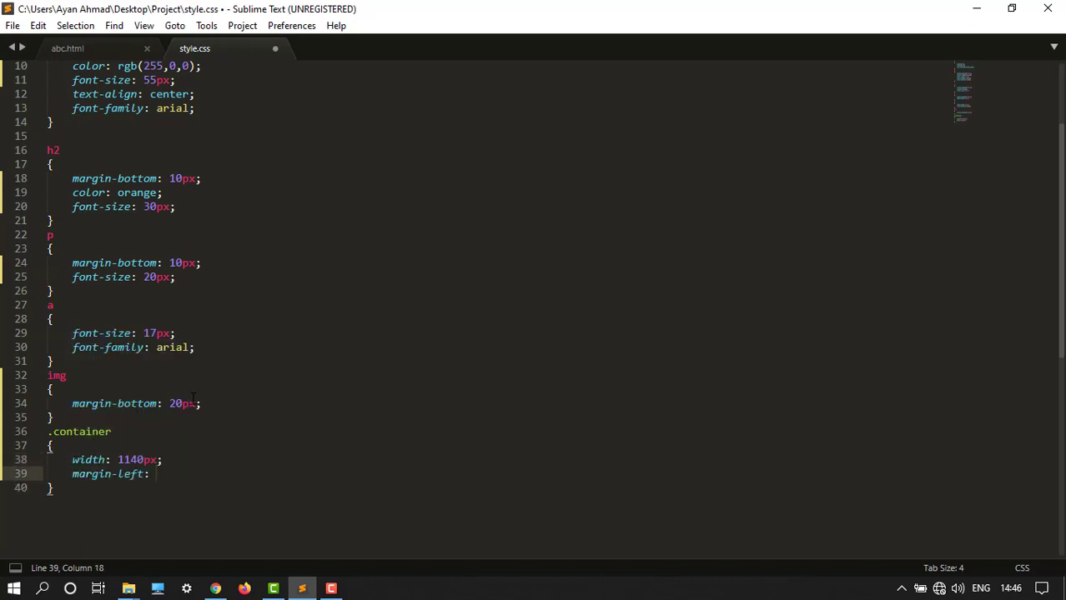
{"action": "type", "text": "auto;"}
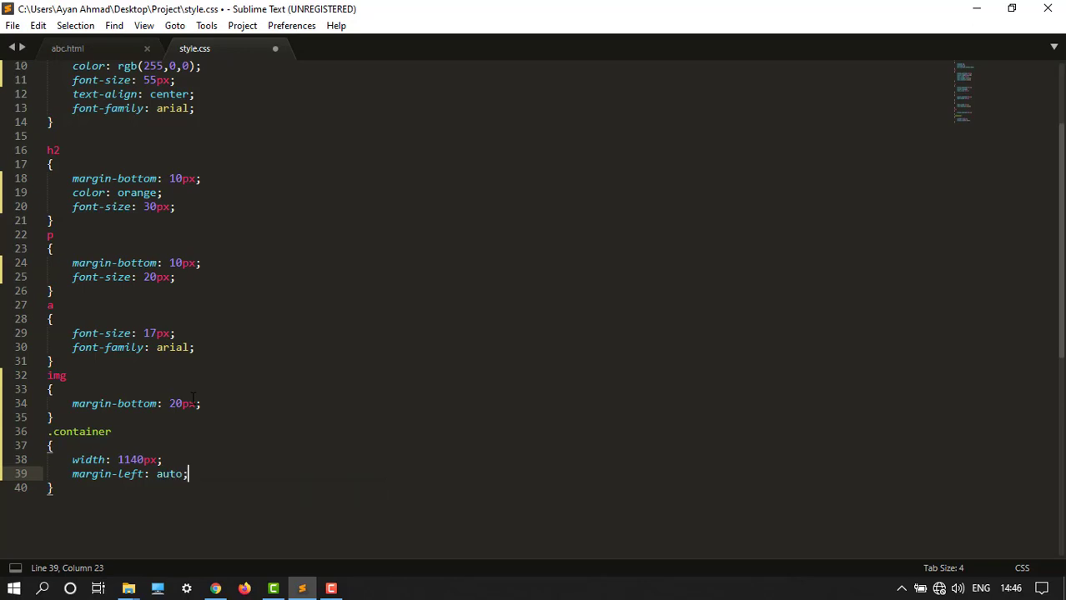
{"action": "key", "text": "enter"}
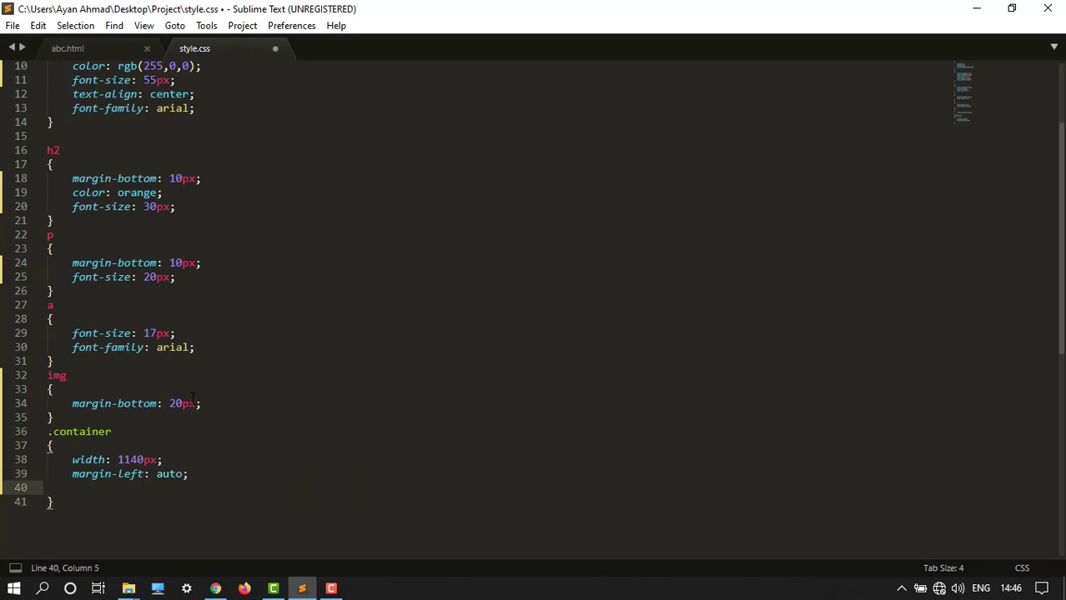
{"action": "type", "text": "margin-right:"}
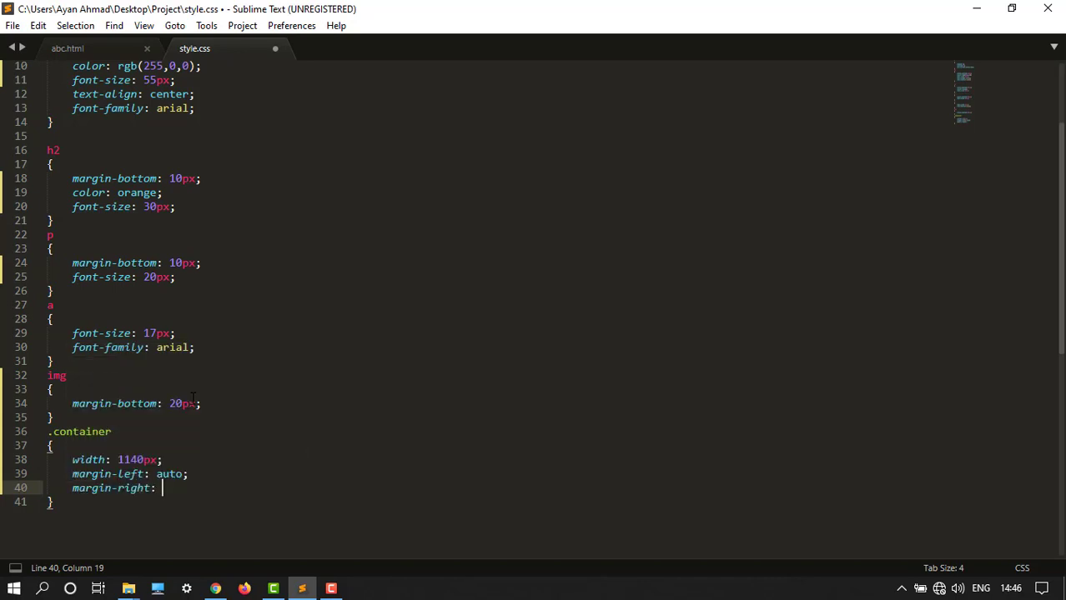
{"action": "type", "text": "auto;"}
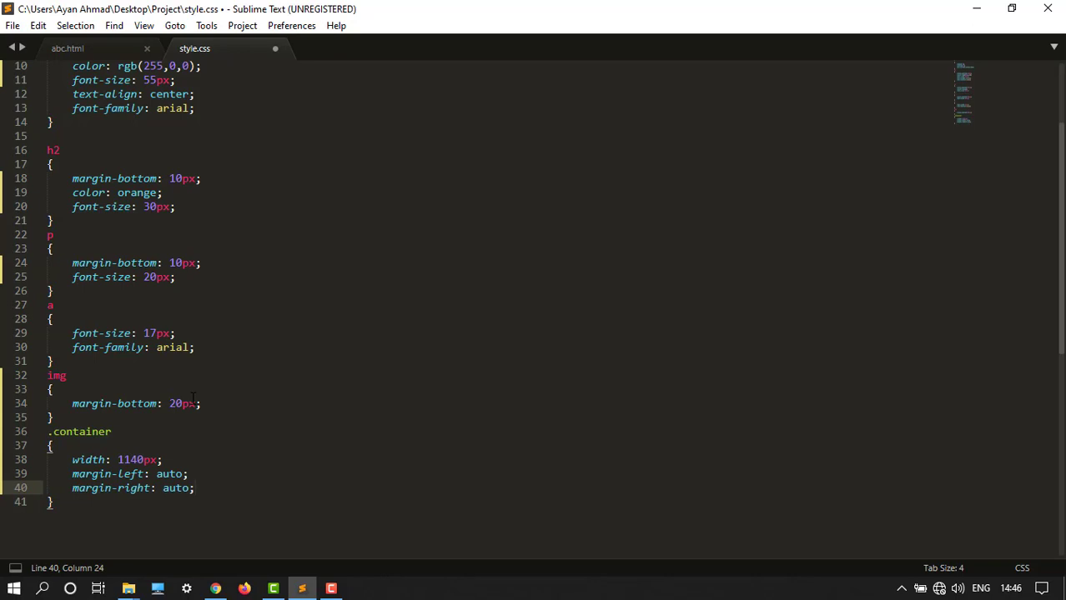
{"action": "left_click", "coordinate": [195, 487]}
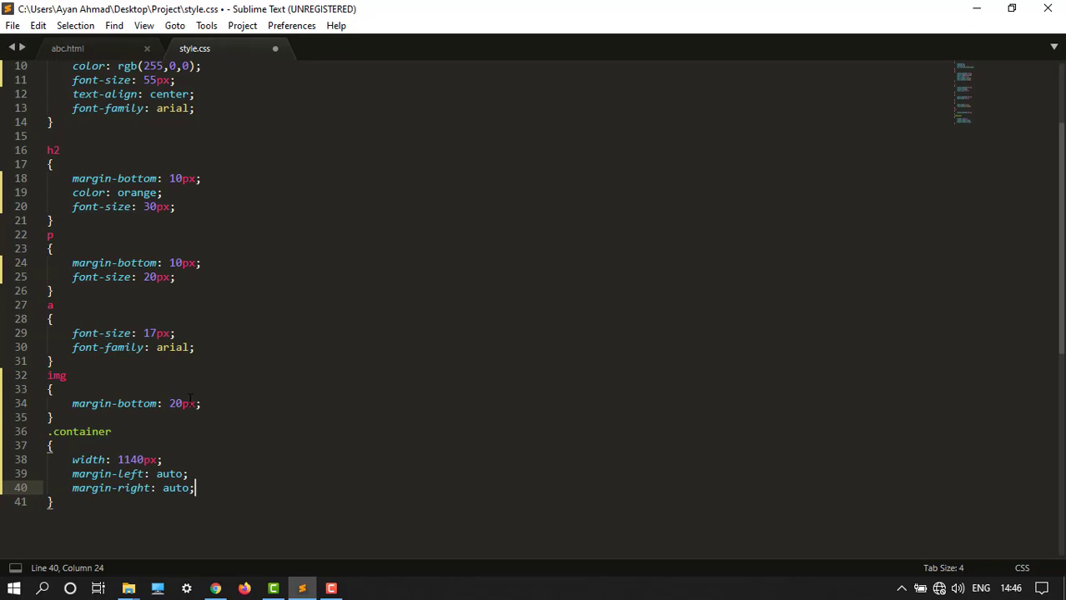
{"action": "key", "text": "ctrl+s"}
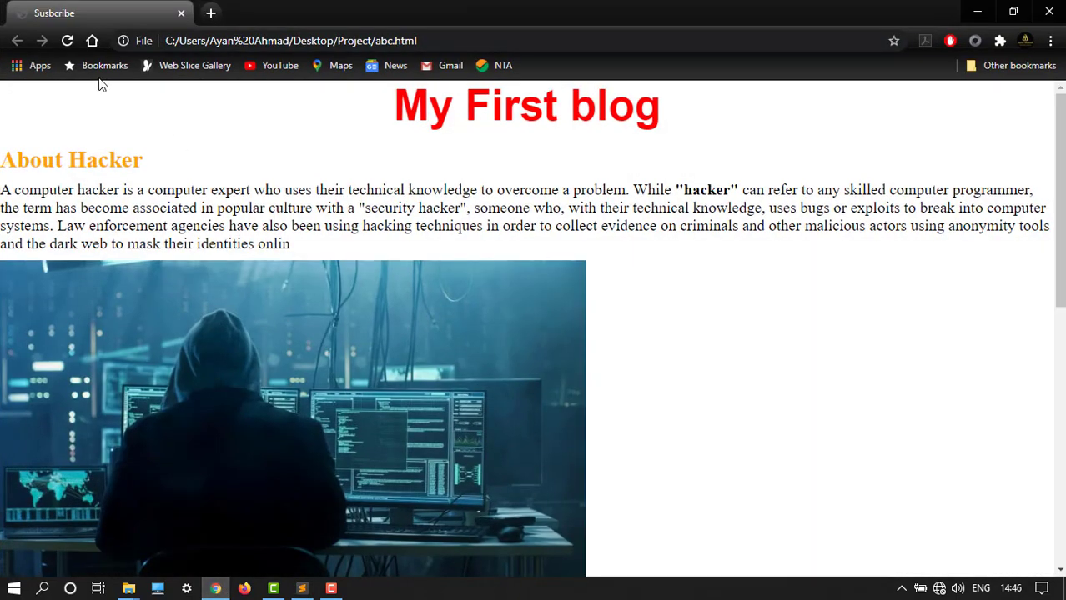
Reload the blog page in Chrome and scroll through the now-centred content
{"action": "left_click", "coordinate": [67, 40]}
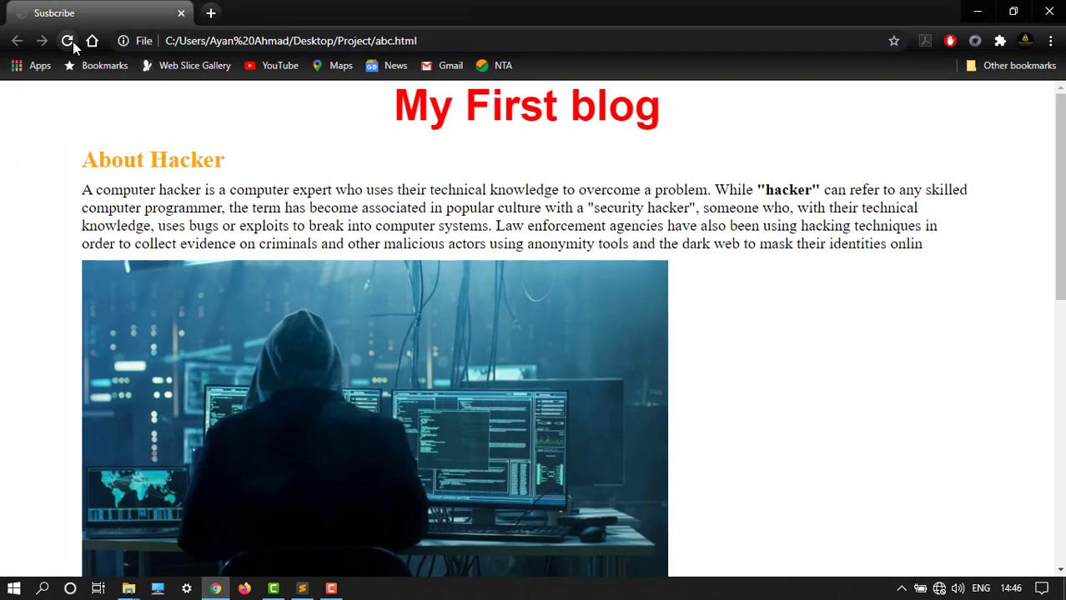
{"action": "left_click", "coordinate": [67, 40]}
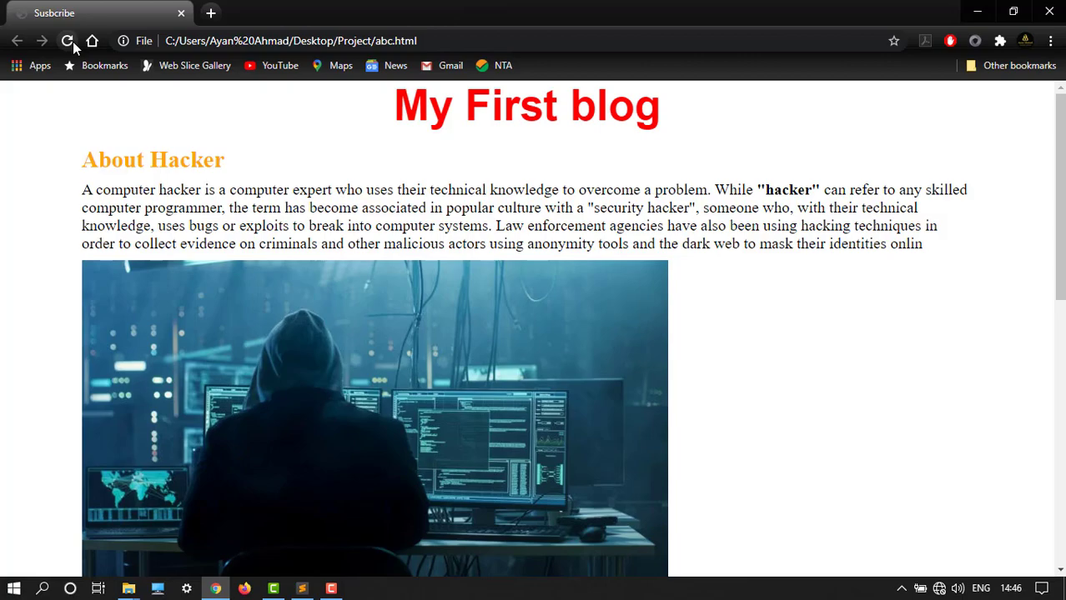
{"action": "scroll", "scroll_direction": "down", "scroll_amount": 3}
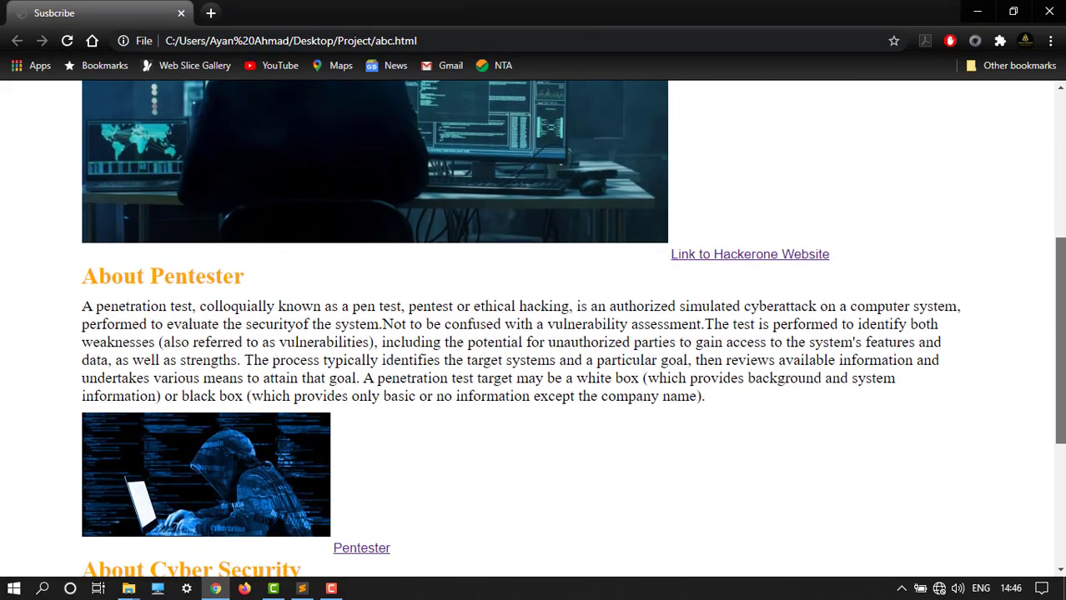
{"action": "scroll", "scroll_direction": "down", "scroll_amount": 3}
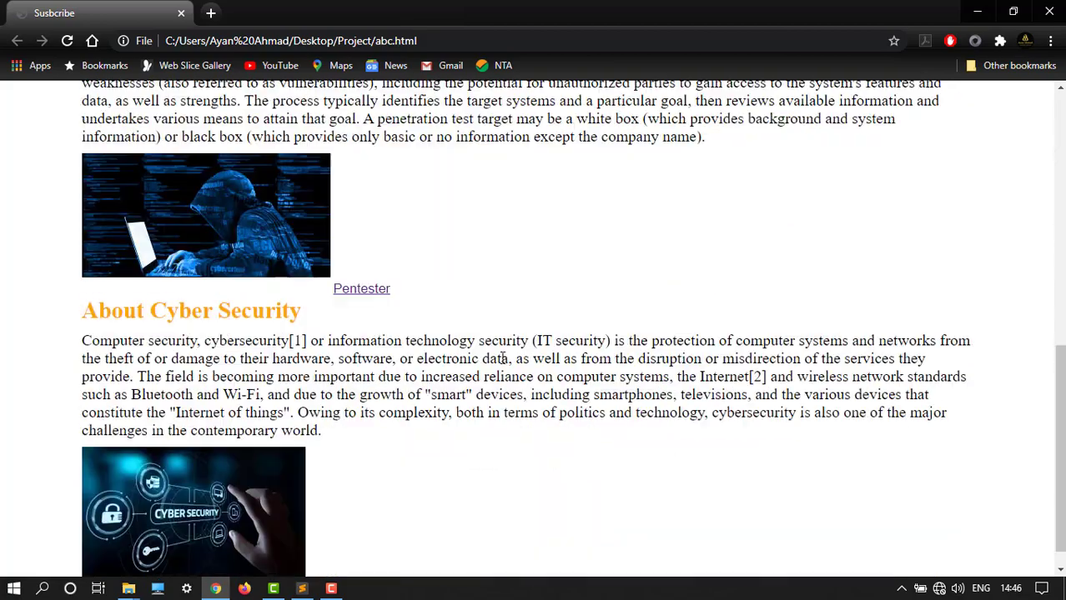
{"action": "scroll", "scroll_direction": "up", "scroll_amount": 3}
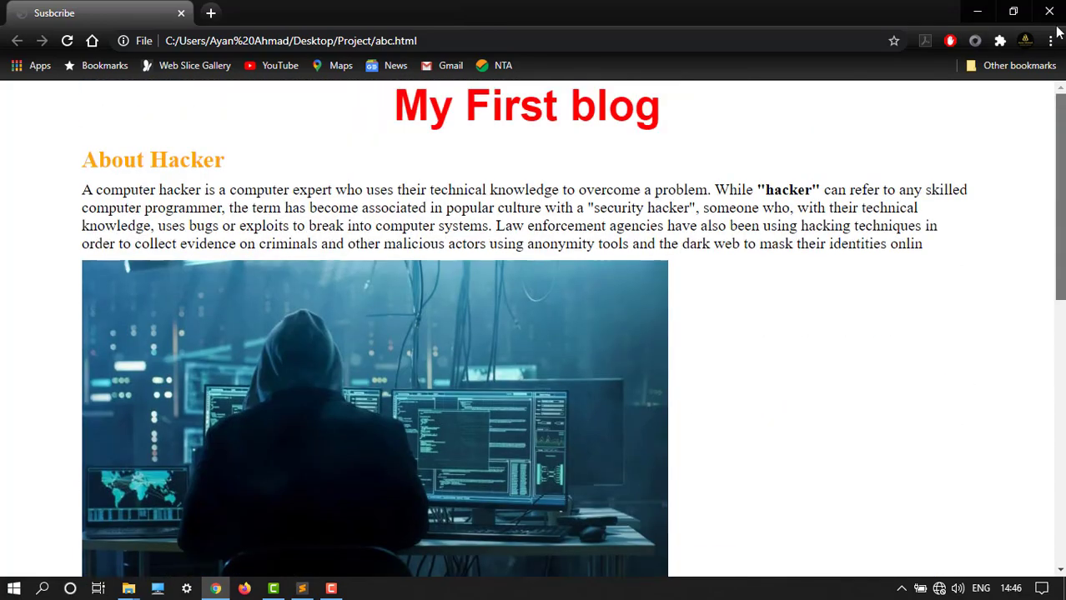
{"action": "scroll", "scroll_direction": "down", "scroll_amount": 3}
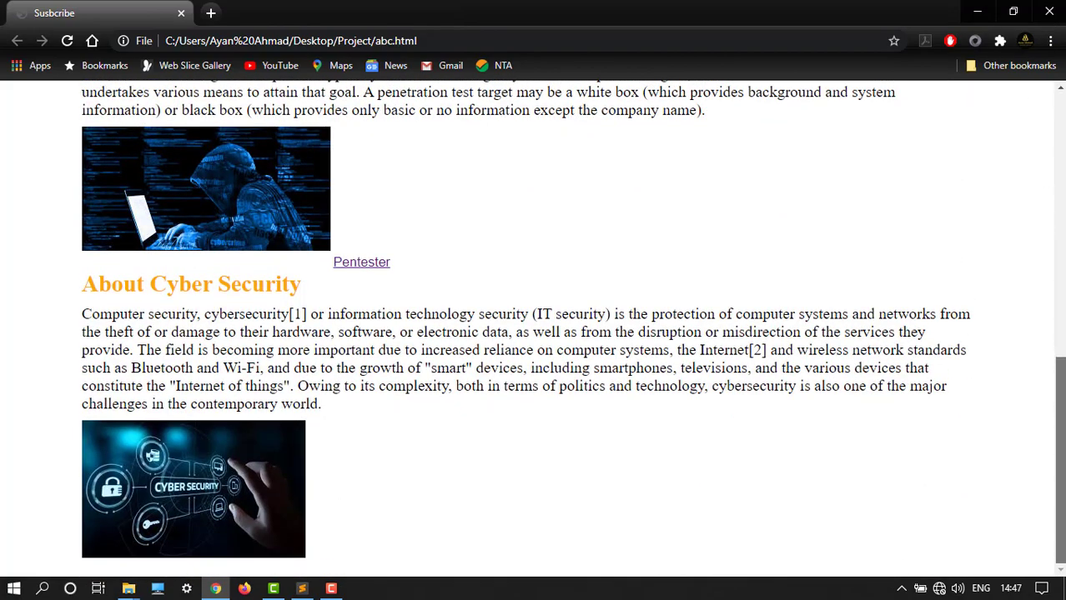